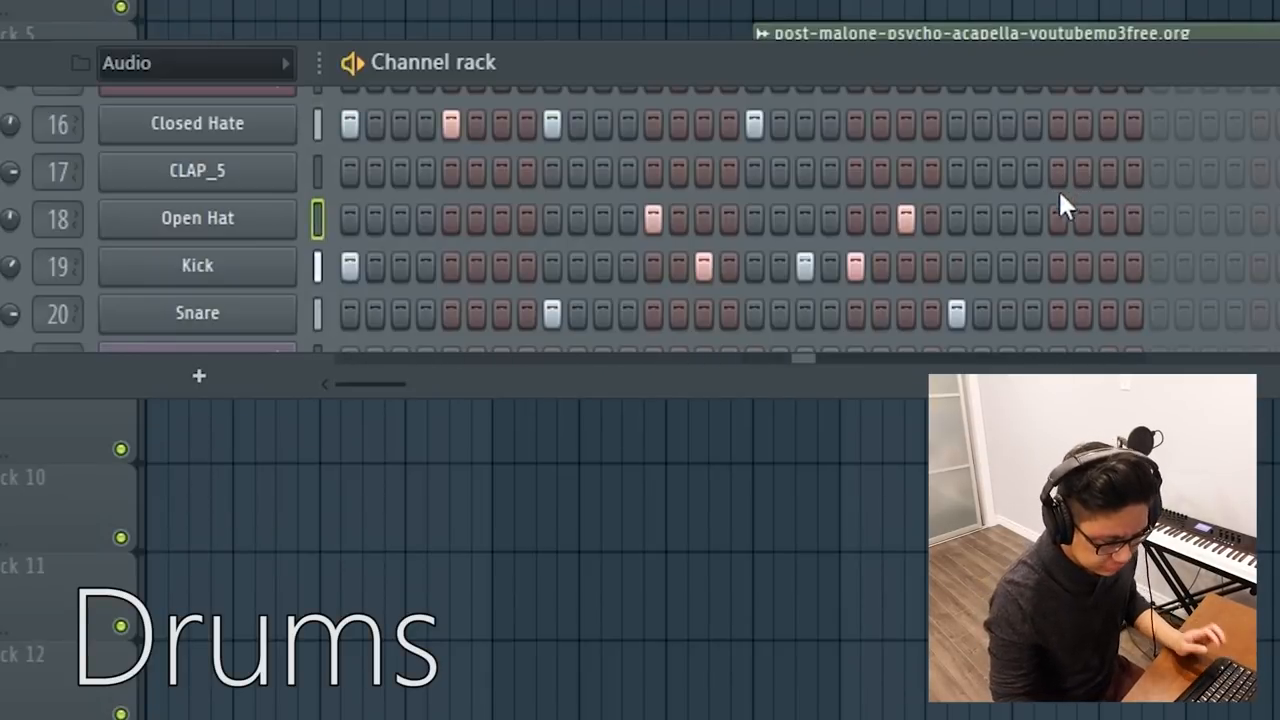
- Toggle a step in the Channel rack to start the kick, snare and hi-hat beat pattern
click(1107, 219)
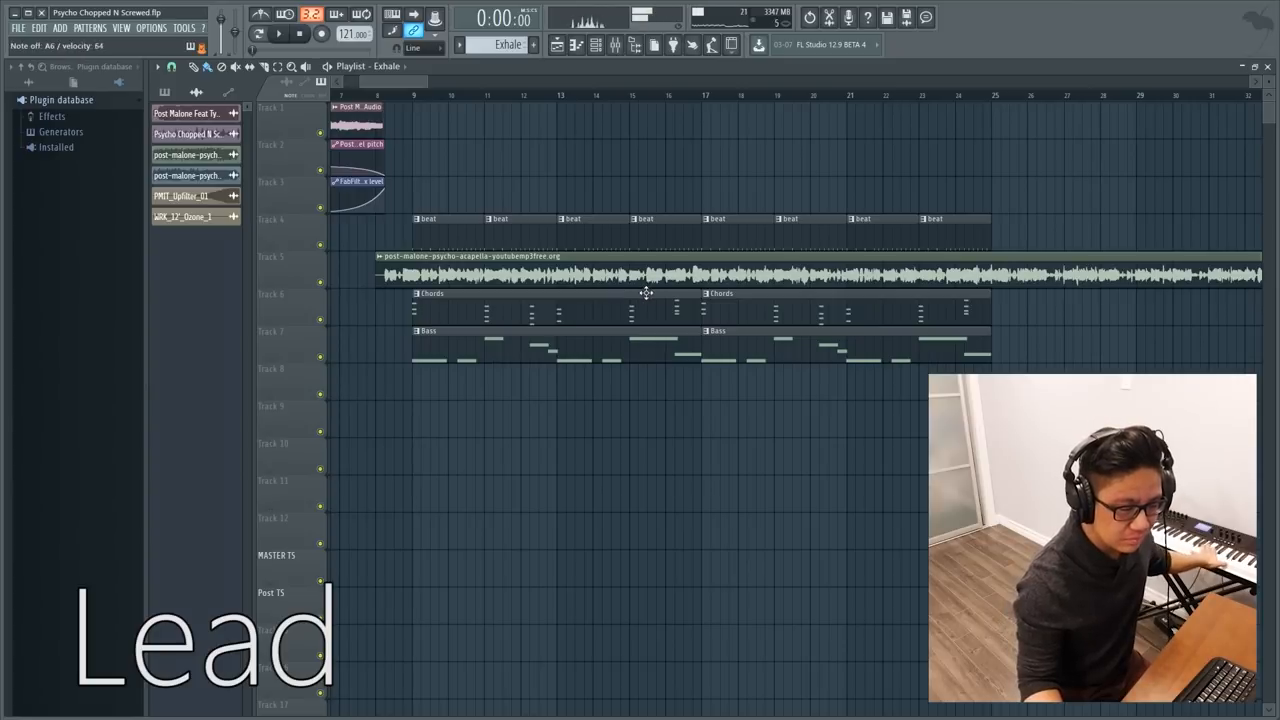
mouse_move(566, 441)
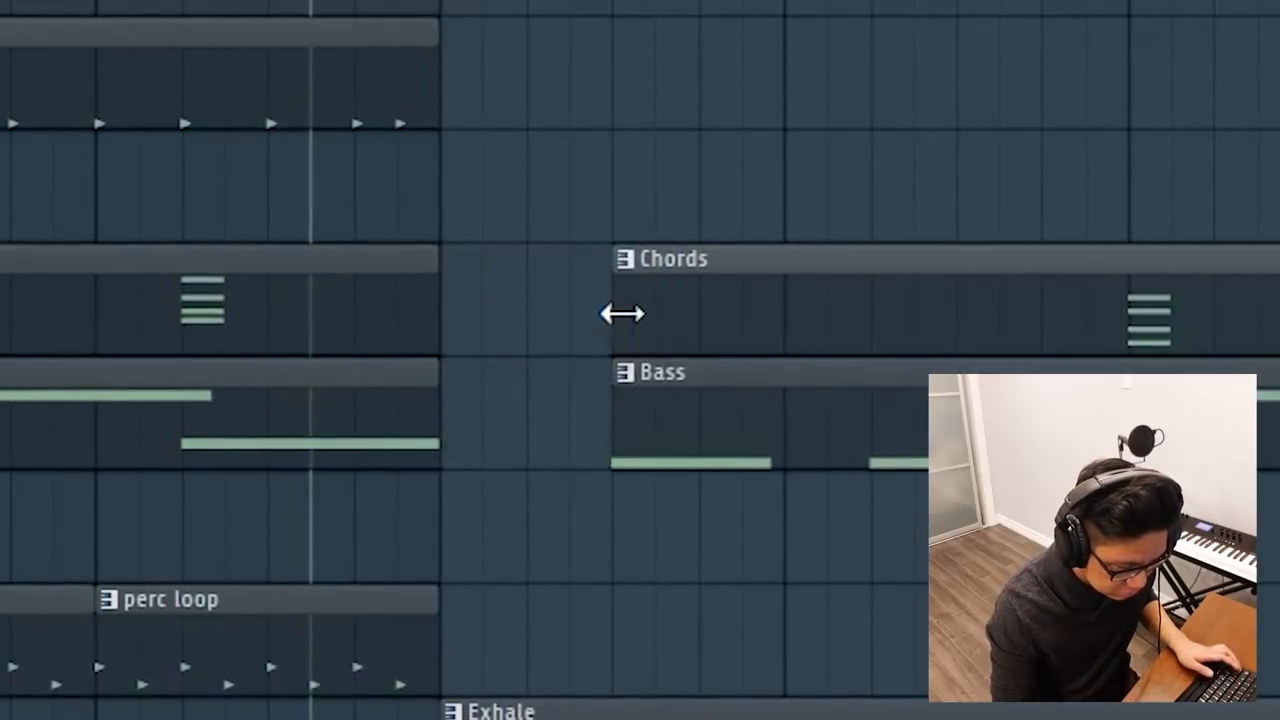
- Scroll the Playlist down to the Exhale lead and WRK_12'_Ozone_1 riser tracks
scroll(down, 3)
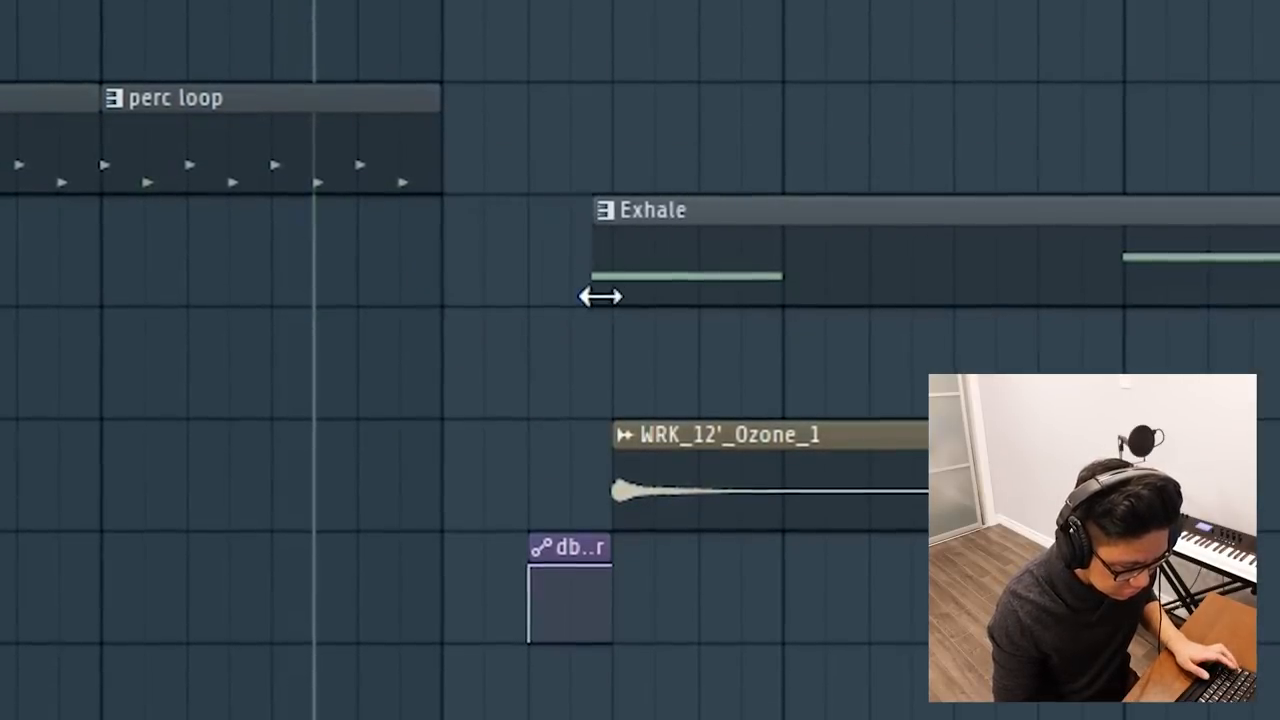